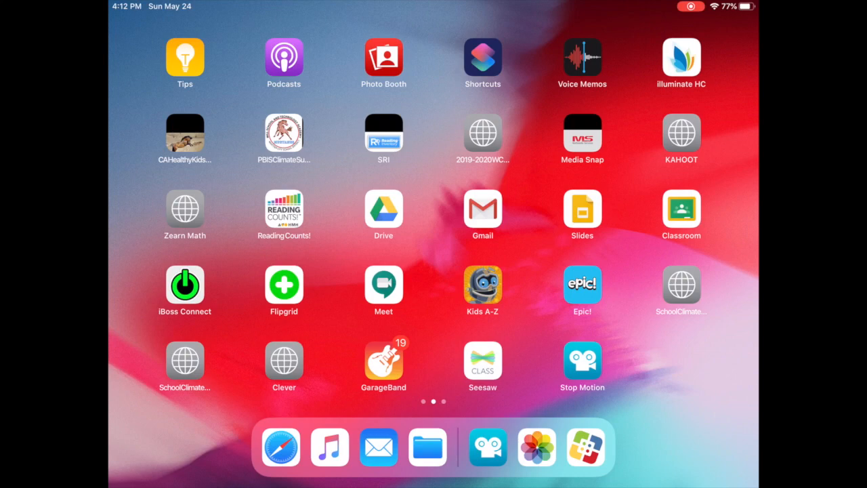
Step: Launch Stop Motion Studio and start a New Movie from the project library
click(582, 360)
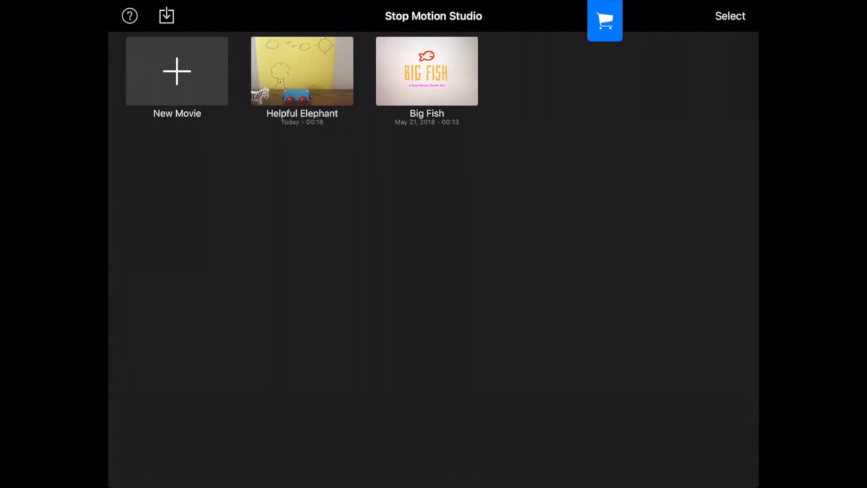
click(175, 71)
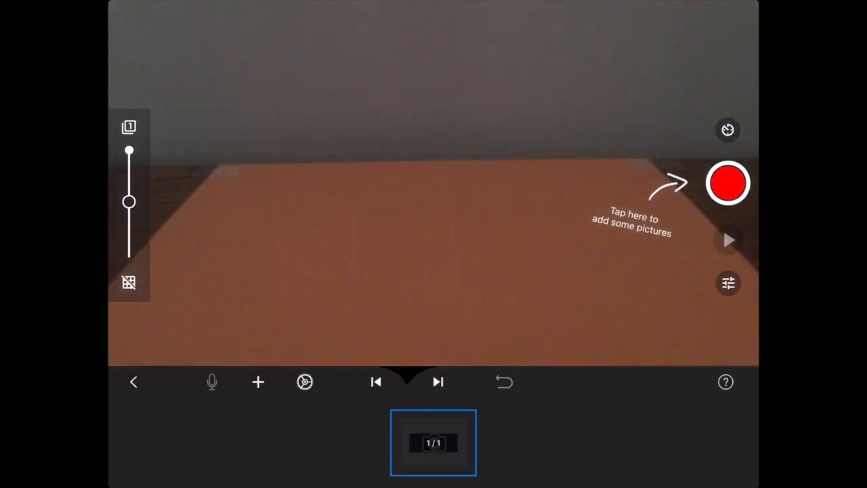
Step: Adjust movie settings and shoot the nickels hand-lettered sign frames with the capture button
click(304, 382)
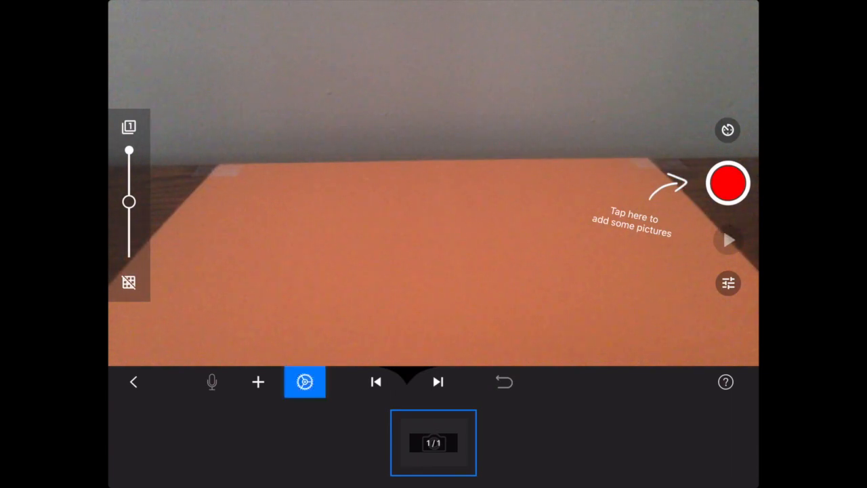
click(304, 382)
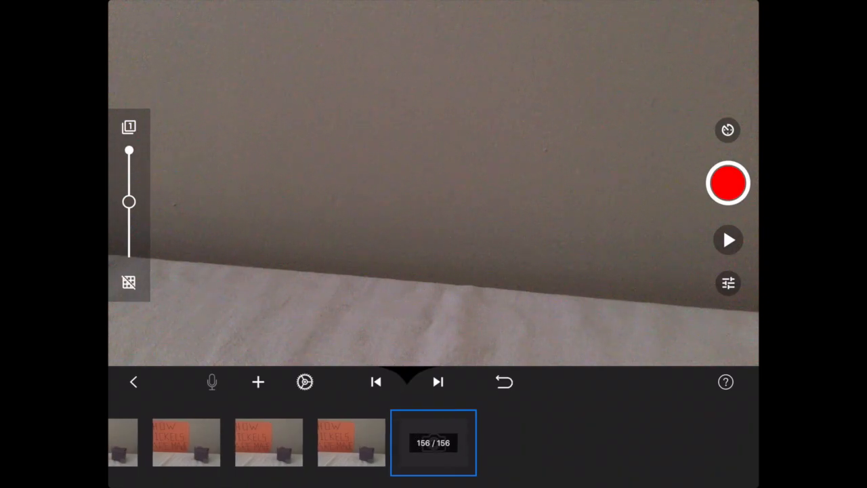
Step: Return to the library, reopen the 128-frame nickels sign movie, dismiss the tip and start renaming it
click(134, 382)
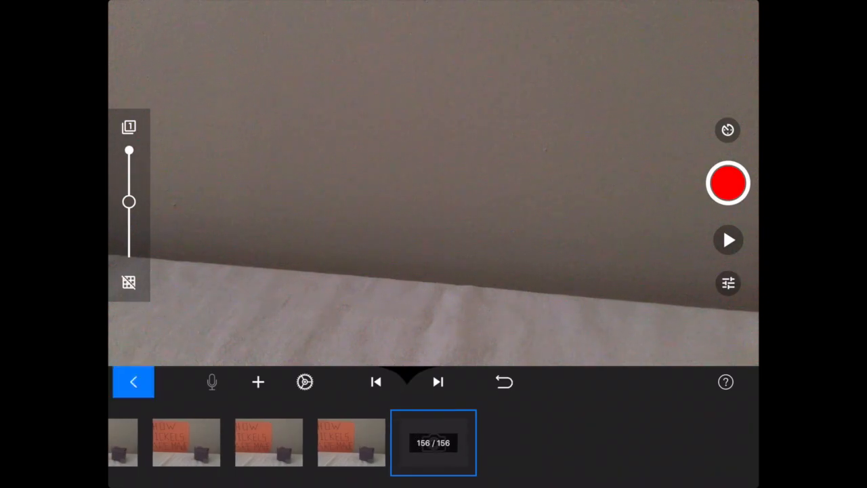
click(134, 382)
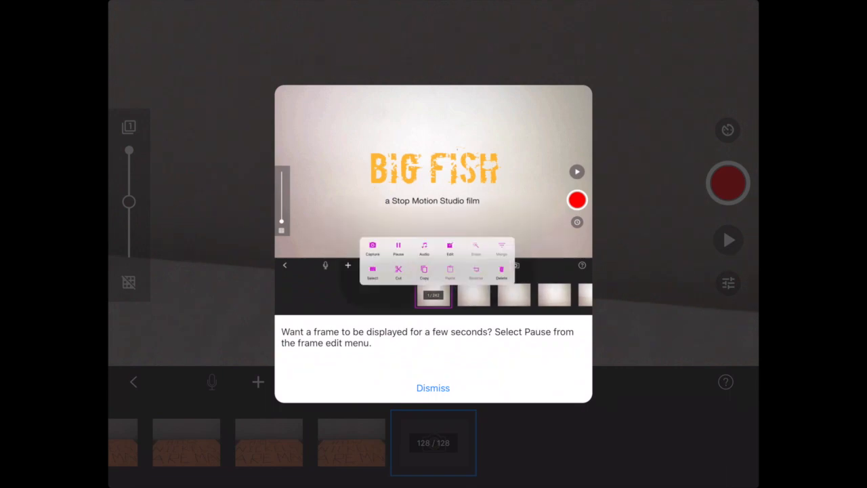
click(433, 388)
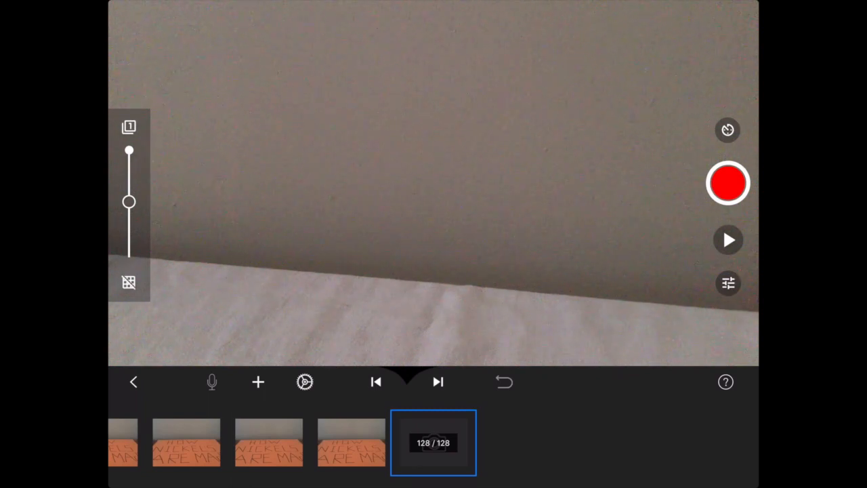
click(136, 383)
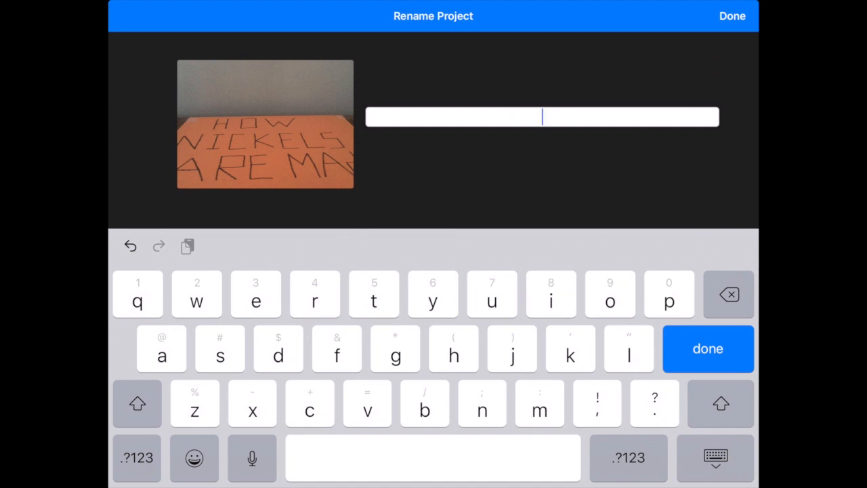
Step: Clear the default My Stop Motion Movie name and enter 'How Nickels Are Made'
text(n Movie)
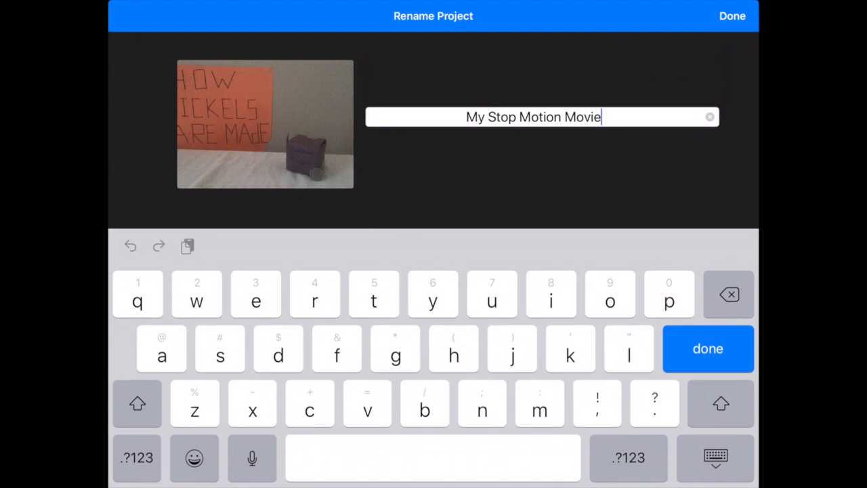
key(backspace)
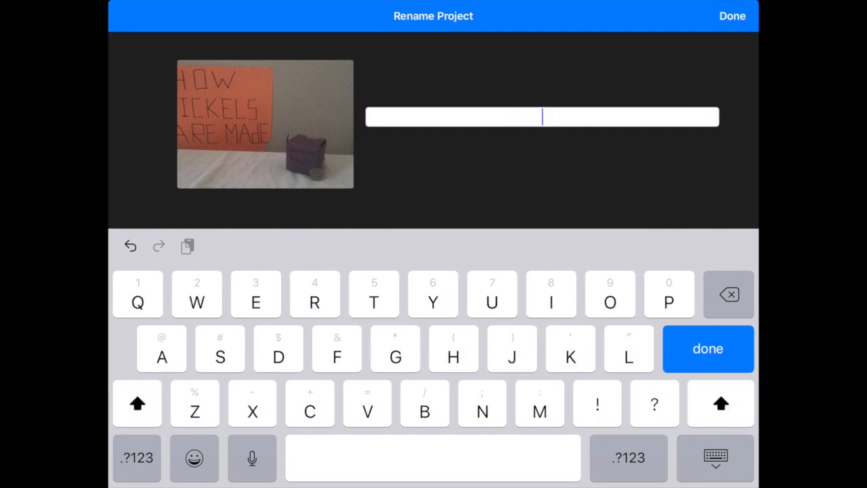
text(How Nickels Are Ma)
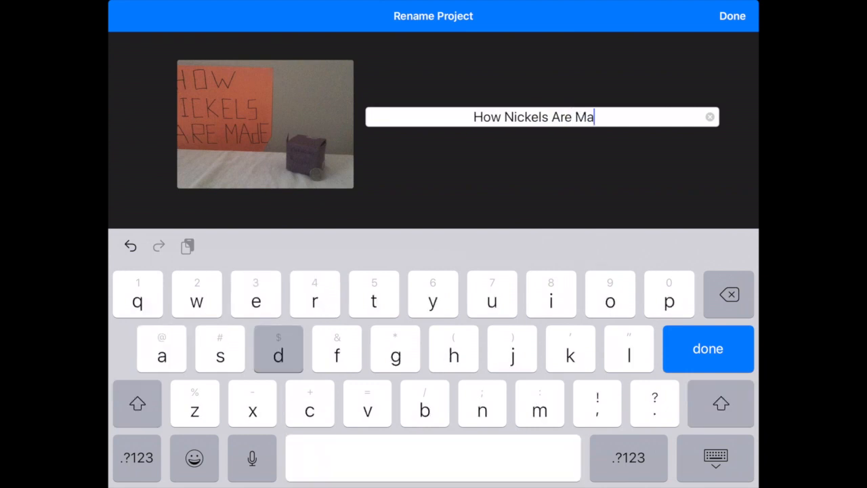
click(727, 16)
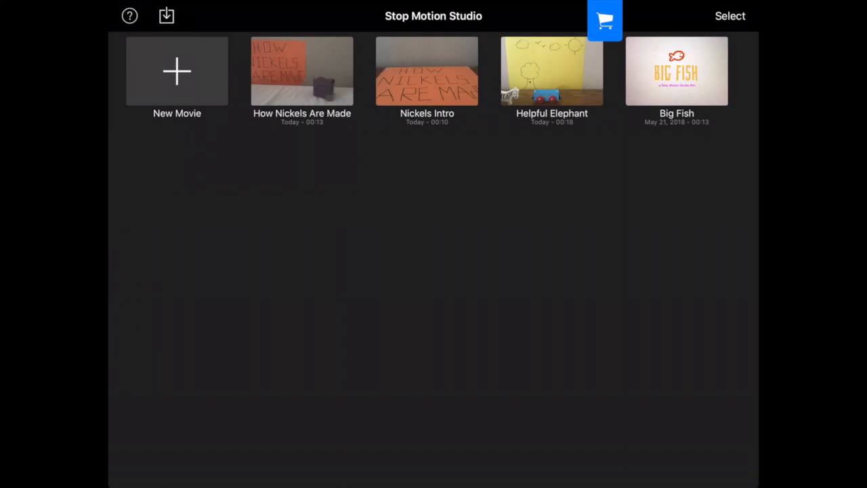
Step: Save the new name and return to the library listing both nickels movies
click(426, 70)
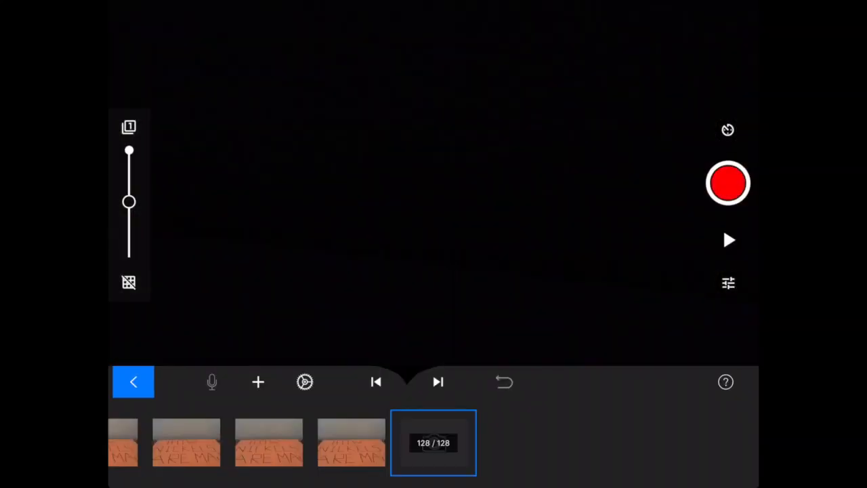
click(133, 382)
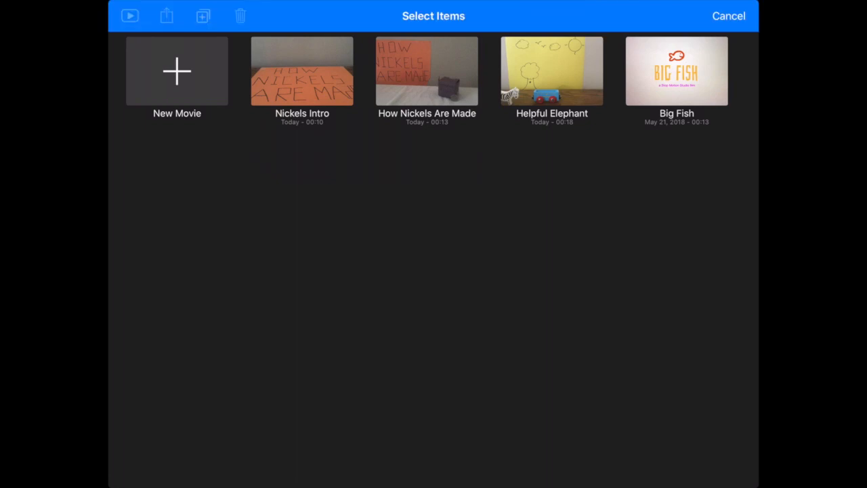
click(427, 81)
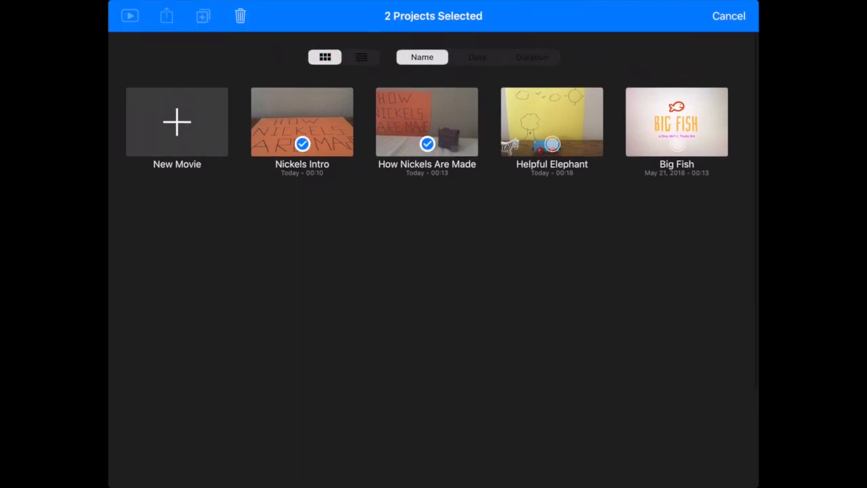
click(167, 16)
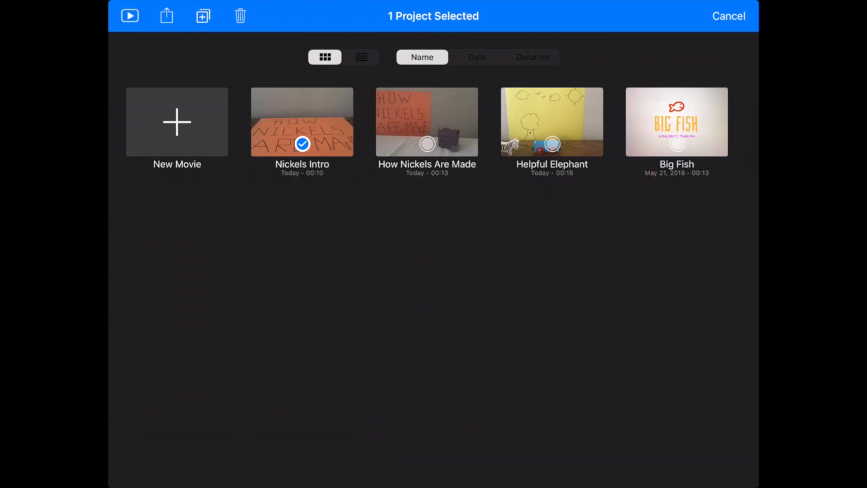
click(166, 15)
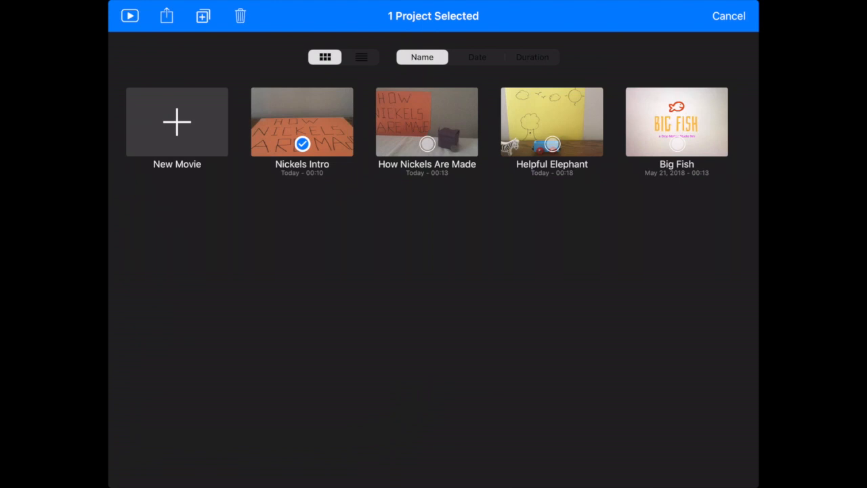
click(728, 15)
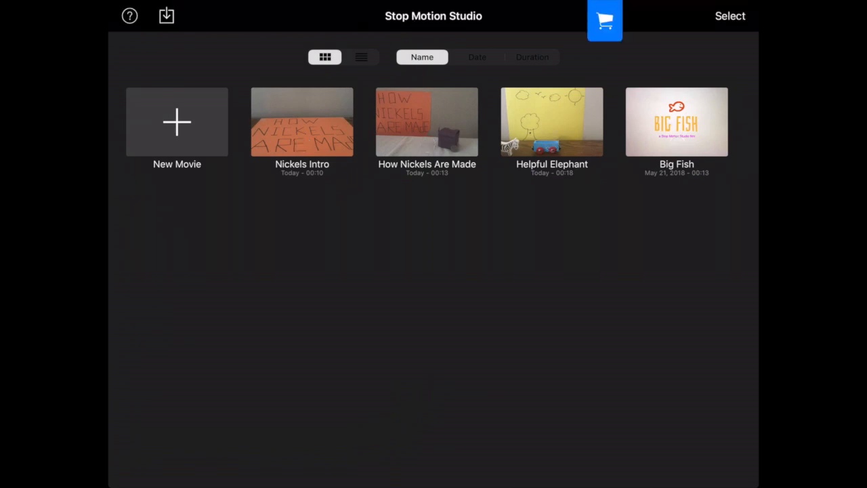